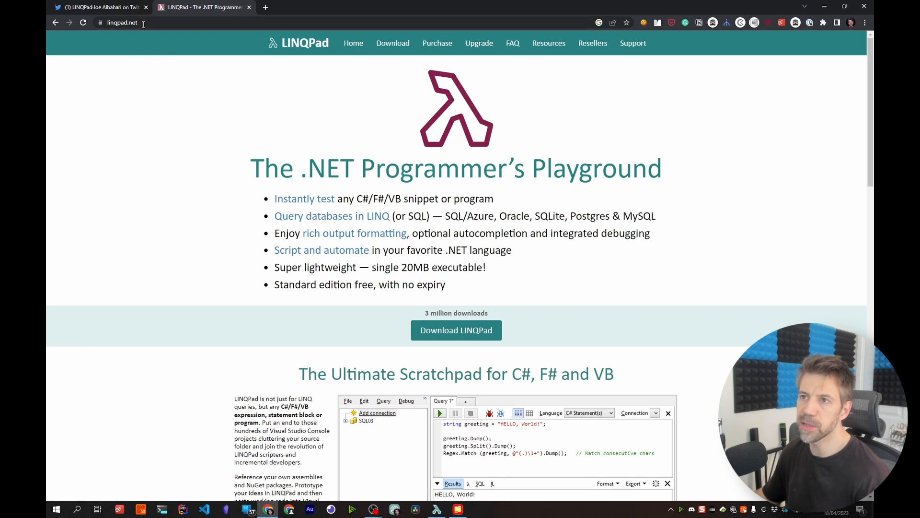
# - Open the linqpad.net Download page, then the latest LINQPad 7 beta download page
pyautogui.click(393, 42)
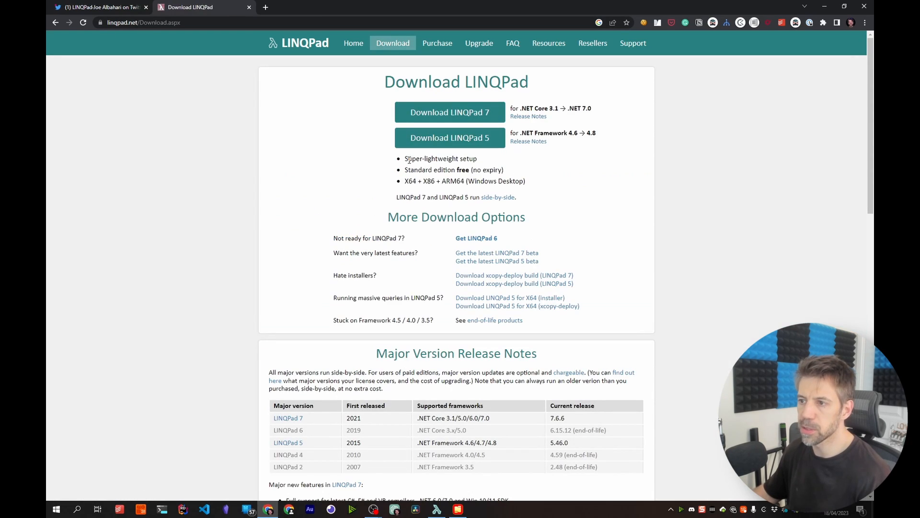
pyautogui.moveTo(480, 256)
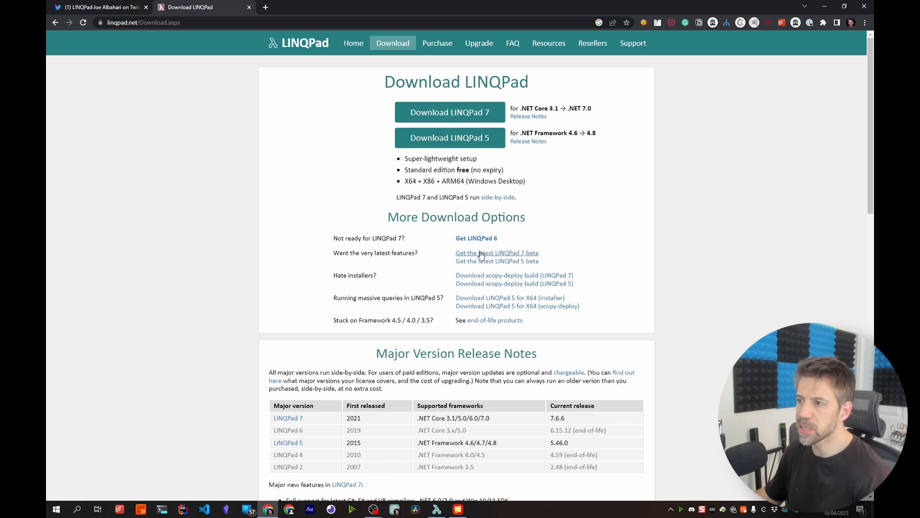
pyautogui.moveTo(499, 257)
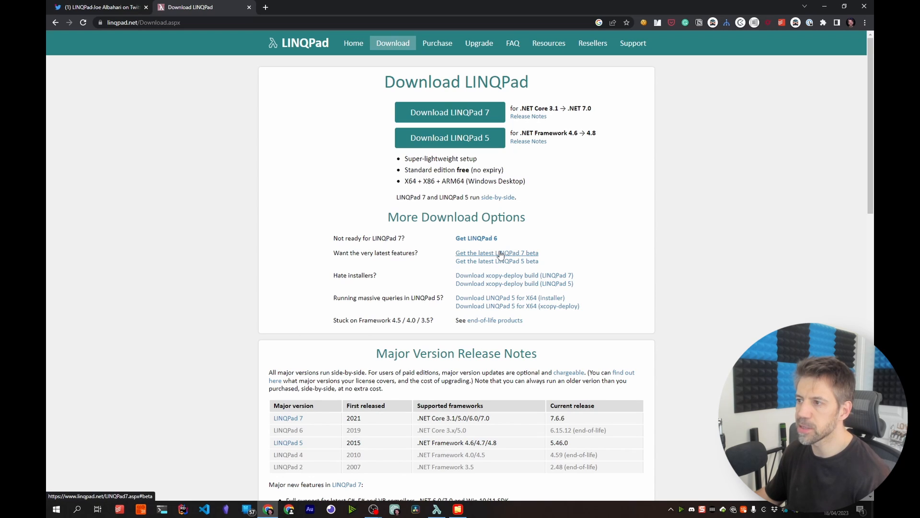
pyautogui.click(496, 252)
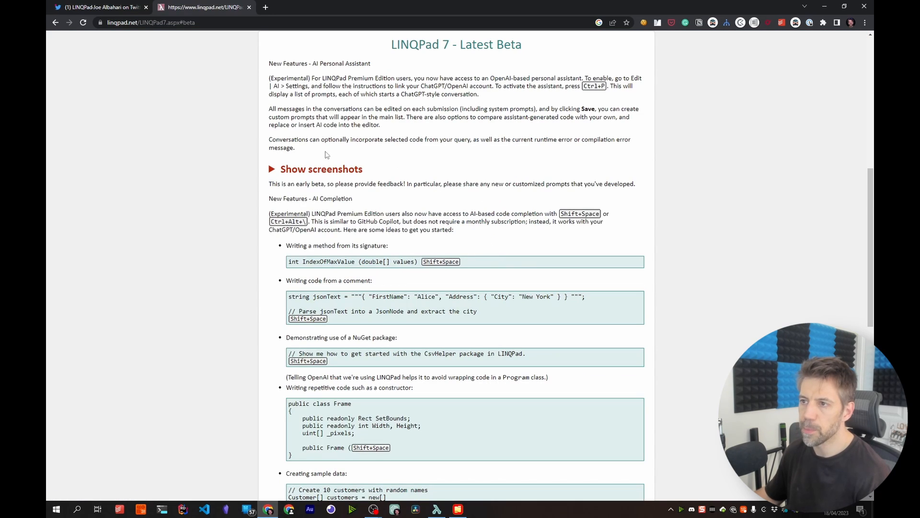
pyautogui.moveTo(428, 168)
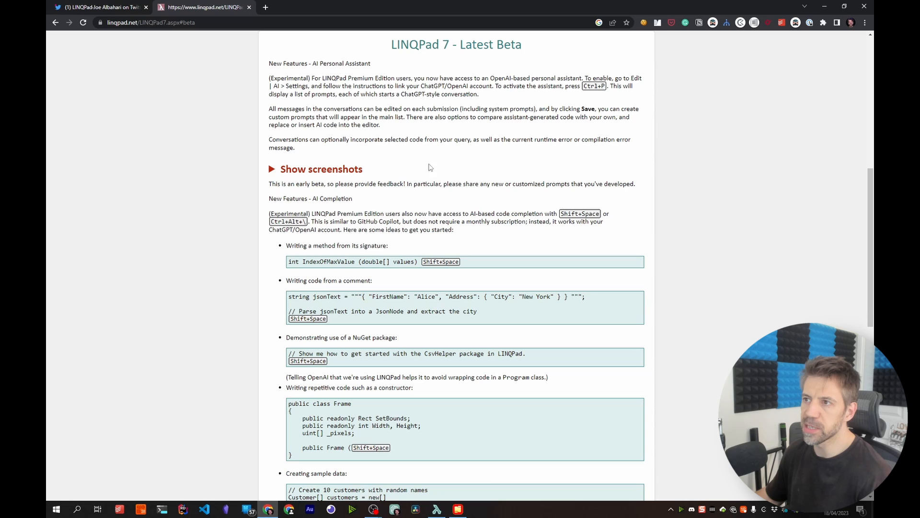
pyautogui.scroll(3)
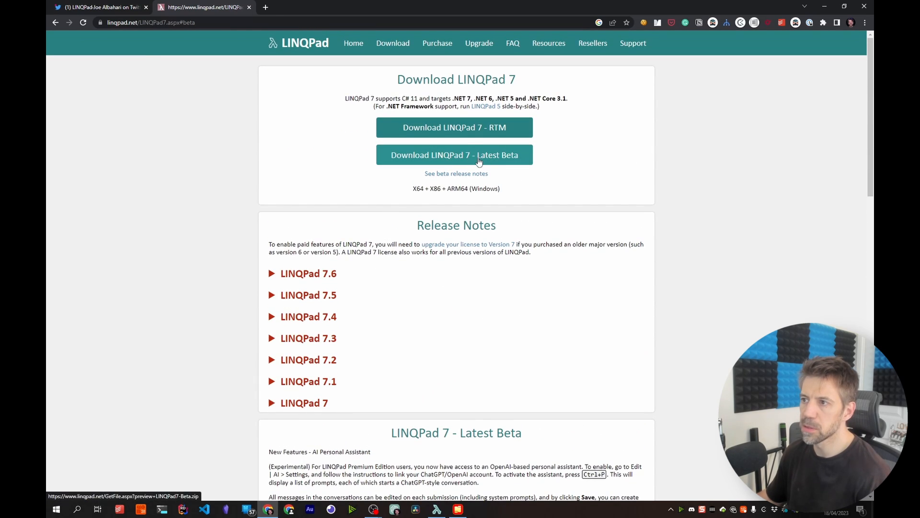
pyautogui.moveTo(317, 380)
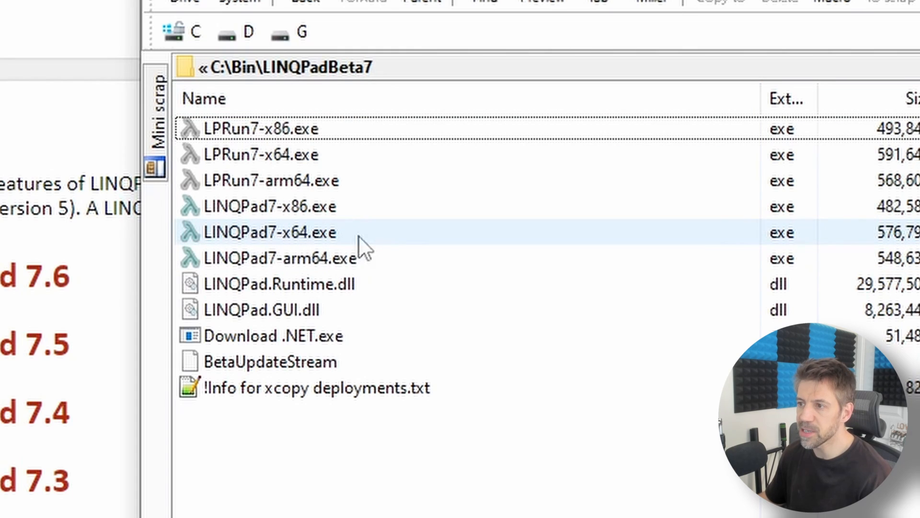
# - Launch LINQPad7-x64.exe from C:\Bin\LINQPadBeta7
pyautogui.click(269, 232)
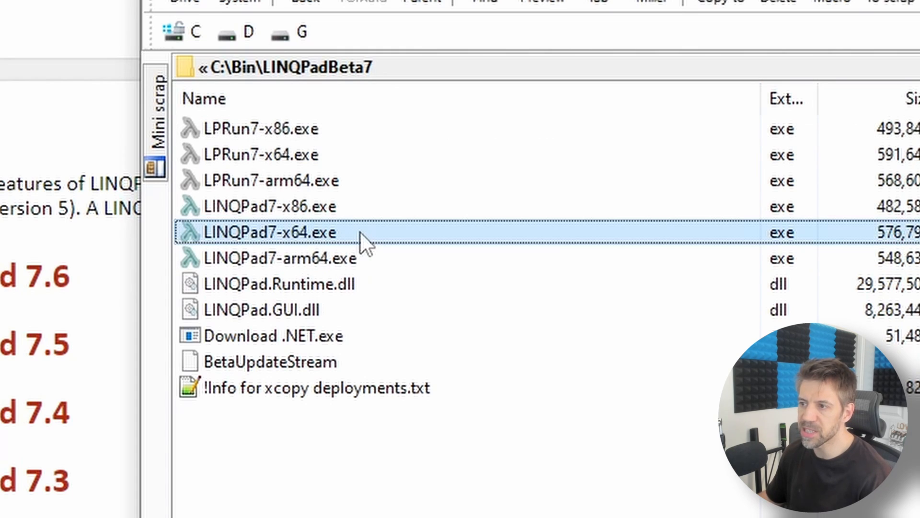
pyautogui.moveTo(379, 244)
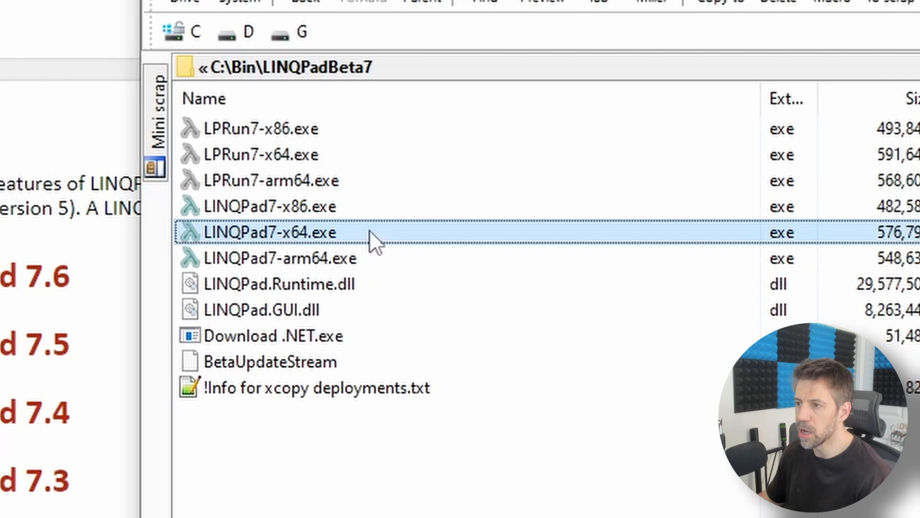
pyautogui.doubleClick(270, 232)
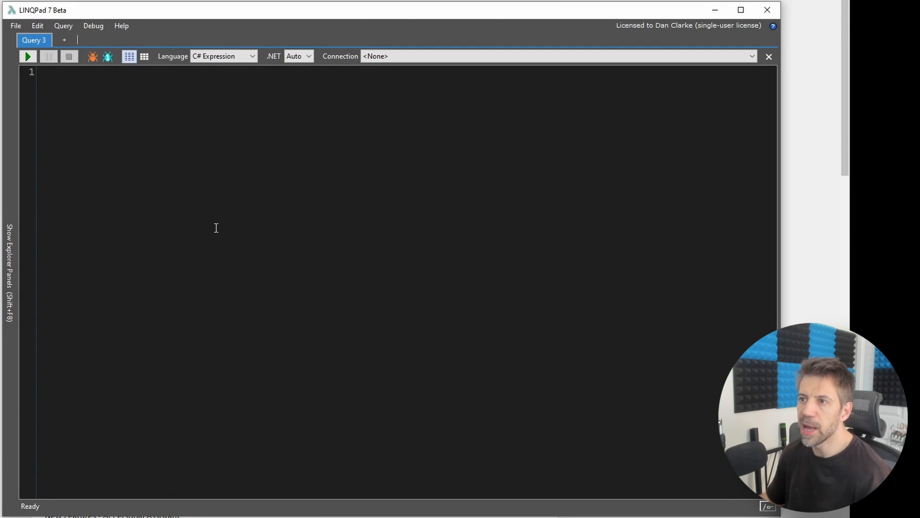
# - Open Edit > AI > AI Settings to show the AI Assistant Settings dialog
pyautogui.click(37, 25)
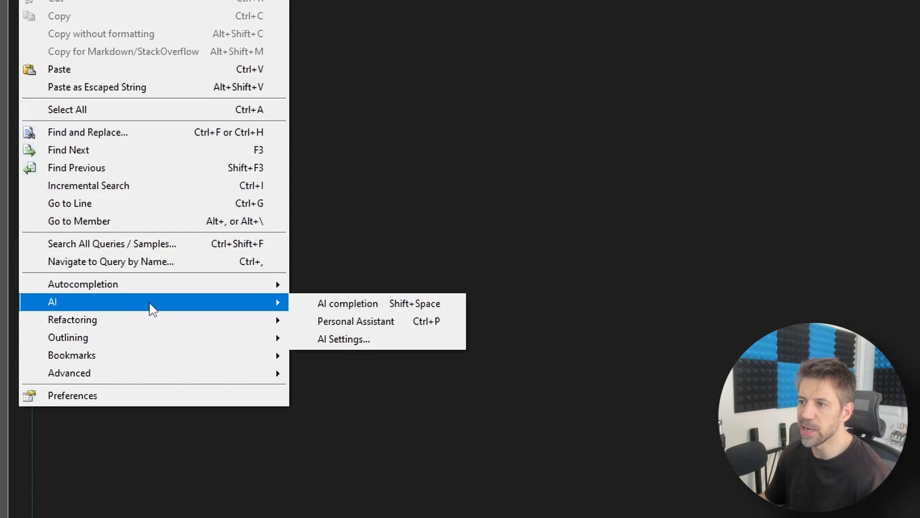
pyautogui.click(343, 339)
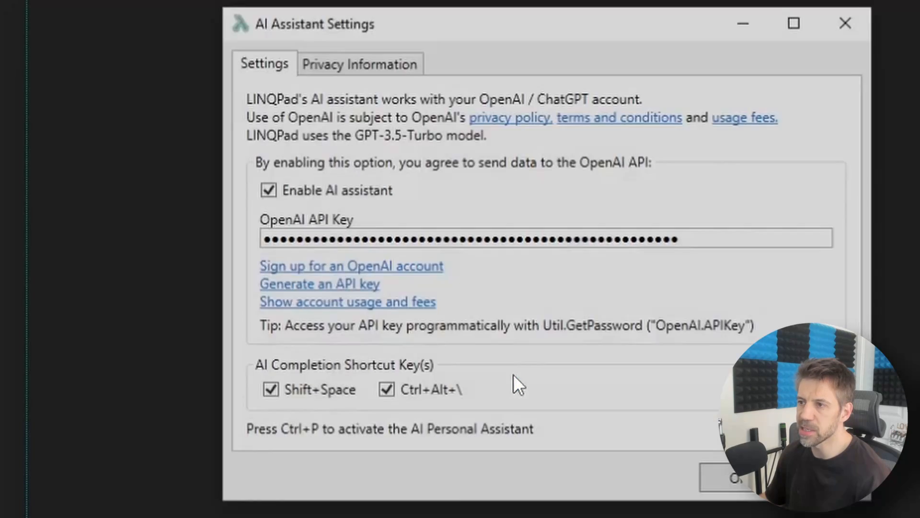
pyautogui.moveTo(558, 279)
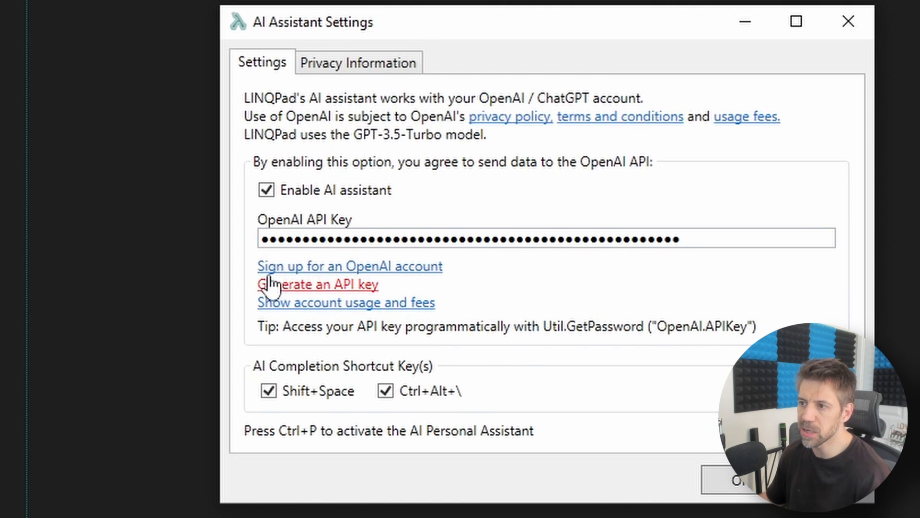
# - Follow 'Generate an API key' to the OpenAI Platform API keys page
pyautogui.click(317, 284)
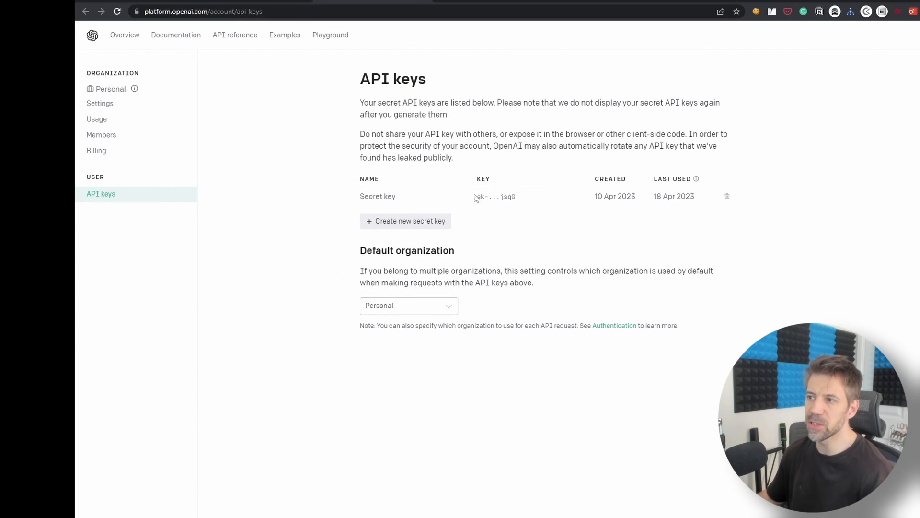
pyautogui.moveTo(567, 246)
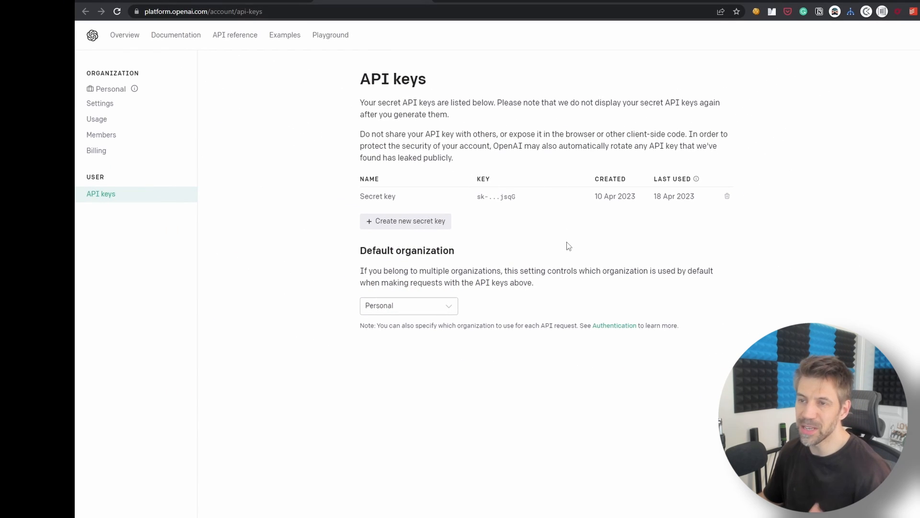
pyautogui.moveTo(184, 163)
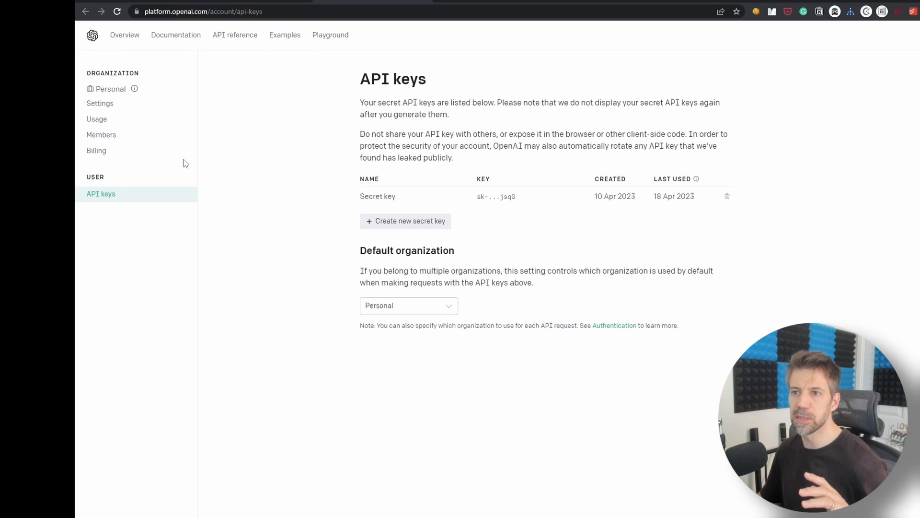
pyautogui.moveTo(305, 204)
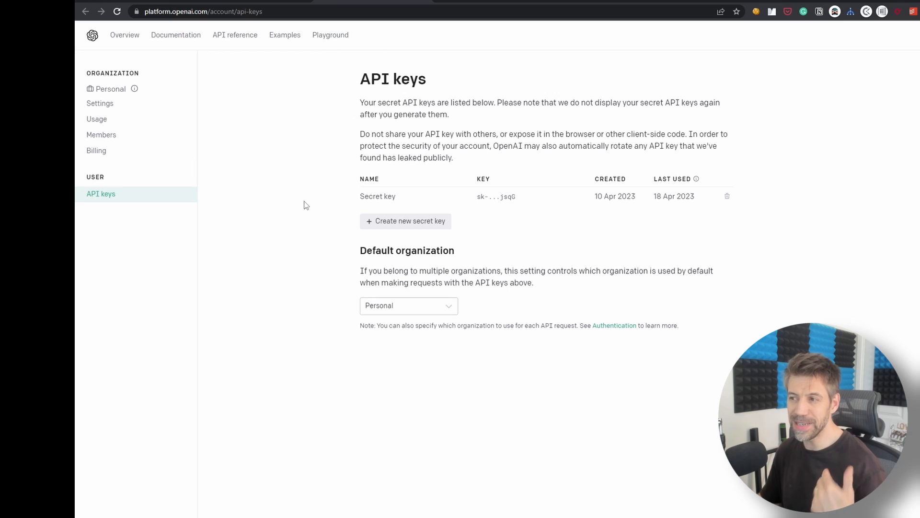
pyautogui.moveTo(498, 264)
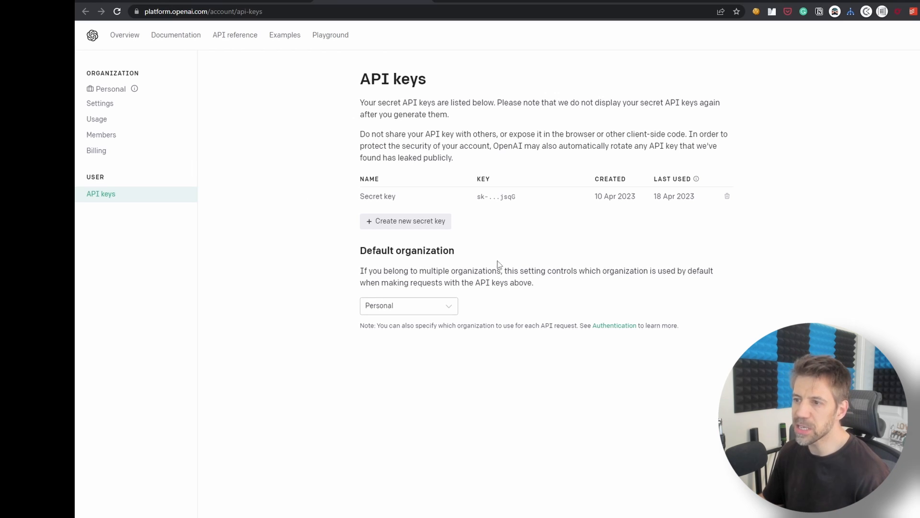
pyautogui.moveTo(495, 265)
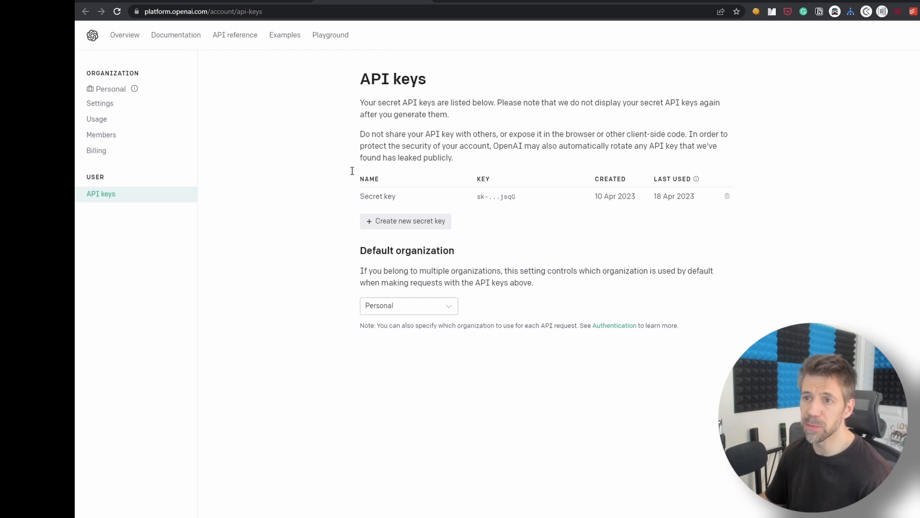
# - Check OpenAI usage ($0.02 of $120.00), then return to LINQPad's AI settings
pyautogui.click(96, 119)
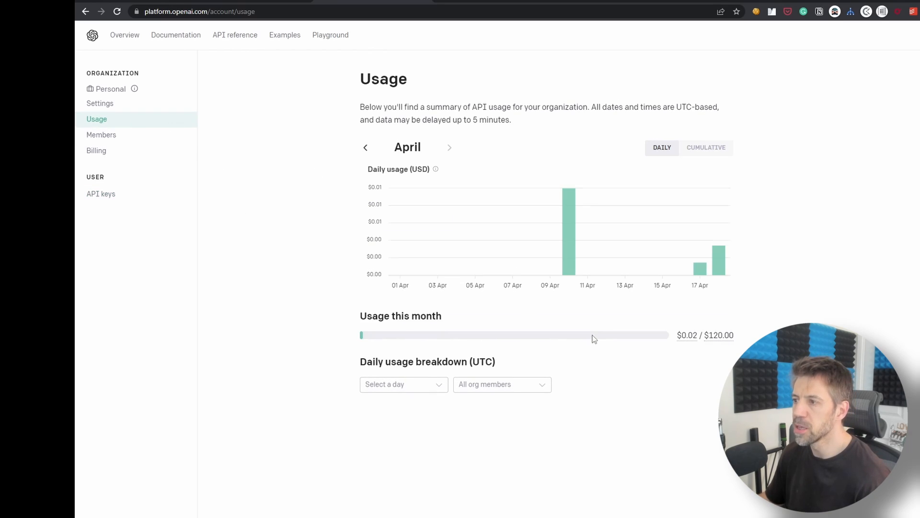
pyautogui.moveTo(686, 335)
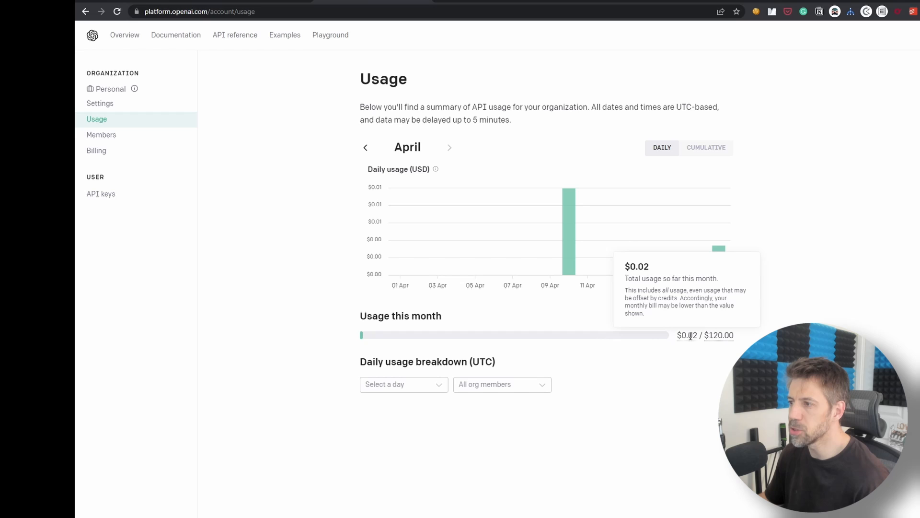
pyautogui.moveTo(726, 359)
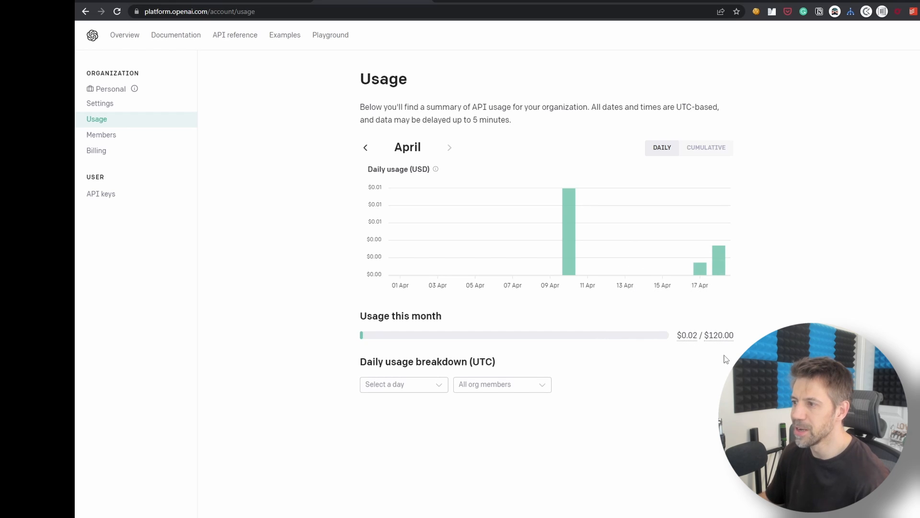
pyautogui.moveTo(718, 336)
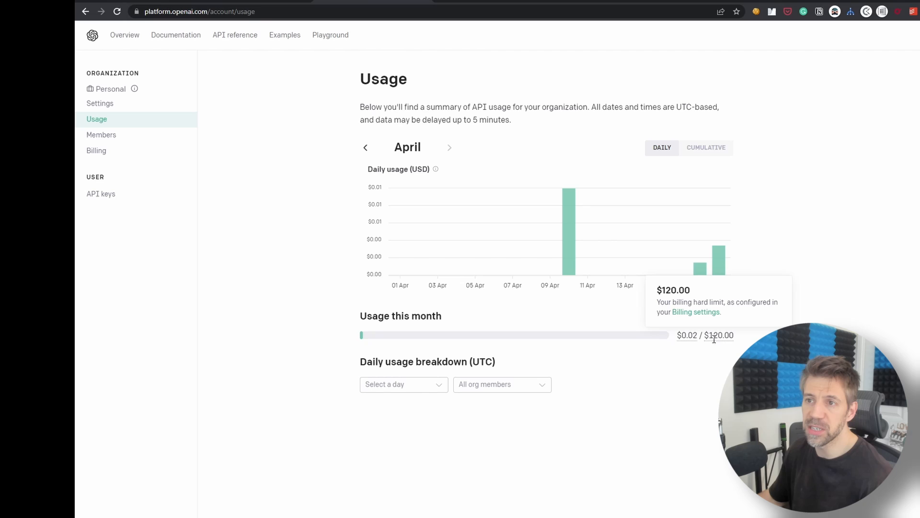
pyautogui.click(100, 193)
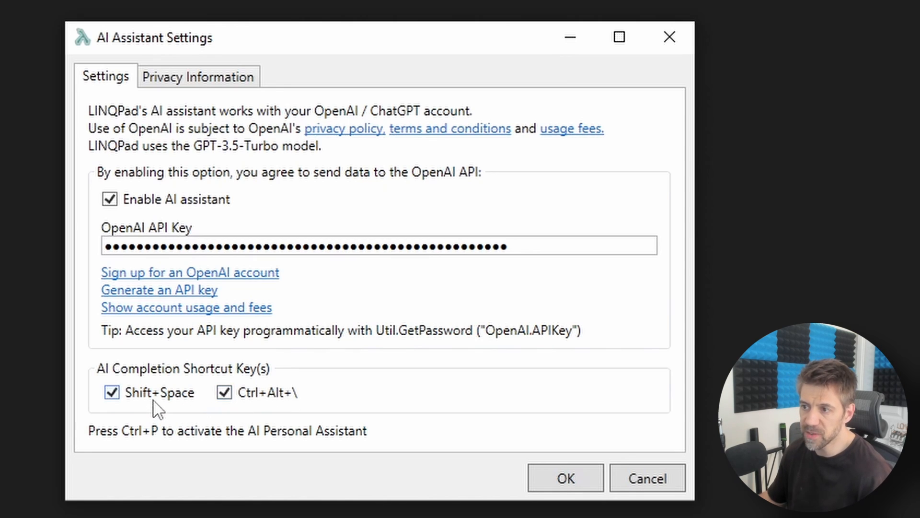
pyautogui.moveTo(129, 457)
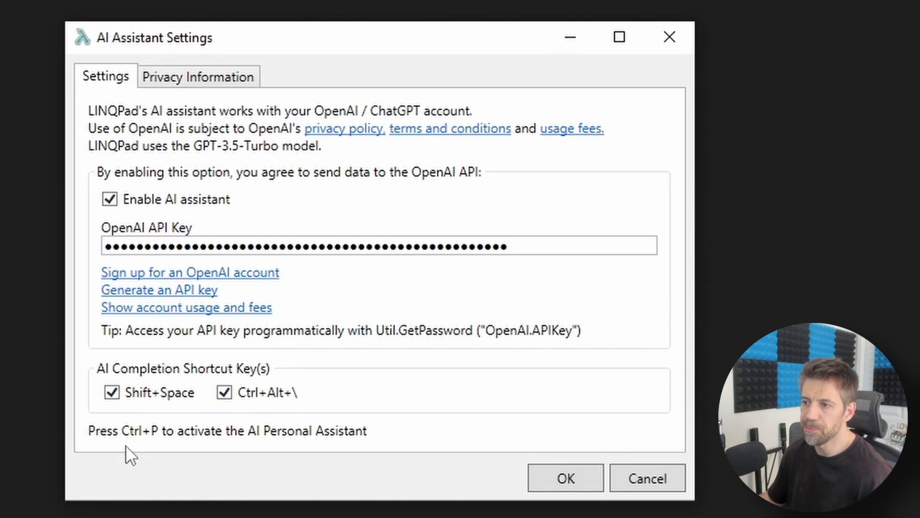
pyautogui.moveTo(337, 454)
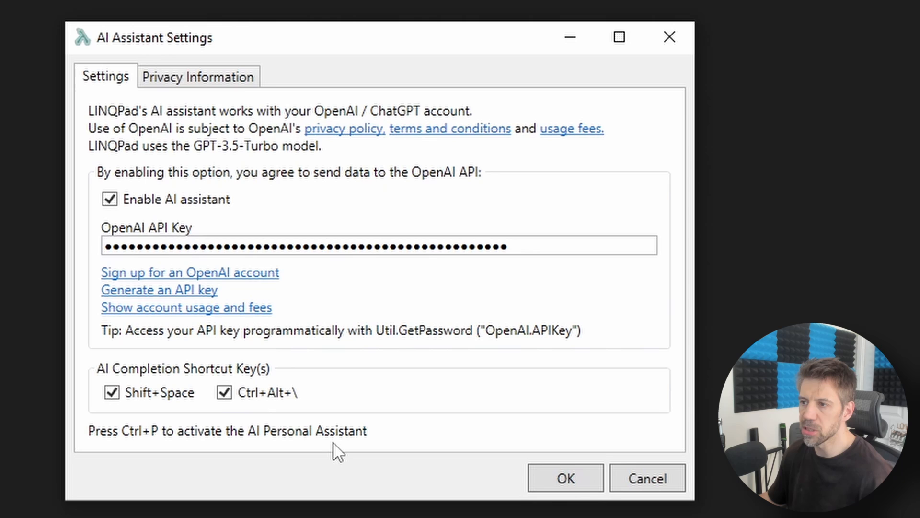
# - Confirm the AI Assistant Settings with OK, keeping the assistant enabled
pyautogui.click(565, 478)
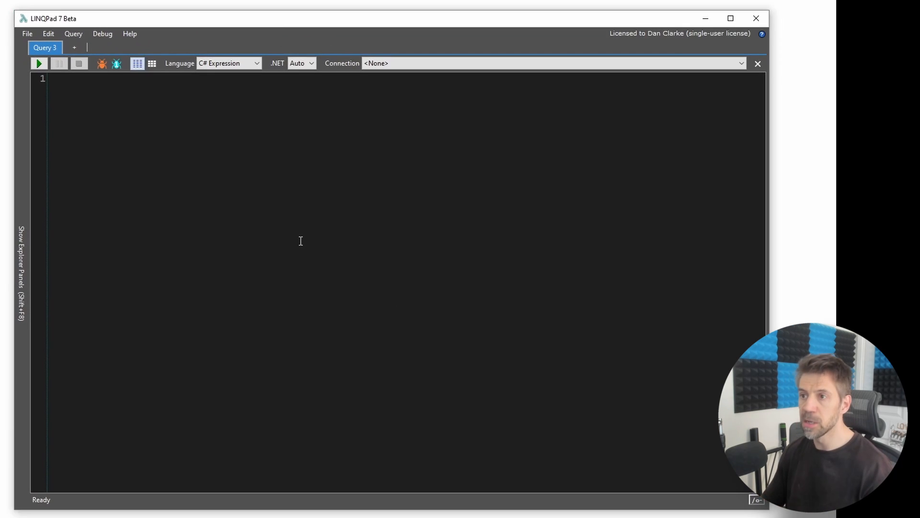
# - Write '// Solve fizz buzz' and accept the AI-completed FizzBuzz loop from 1 to 100
pyautogui.write('//')
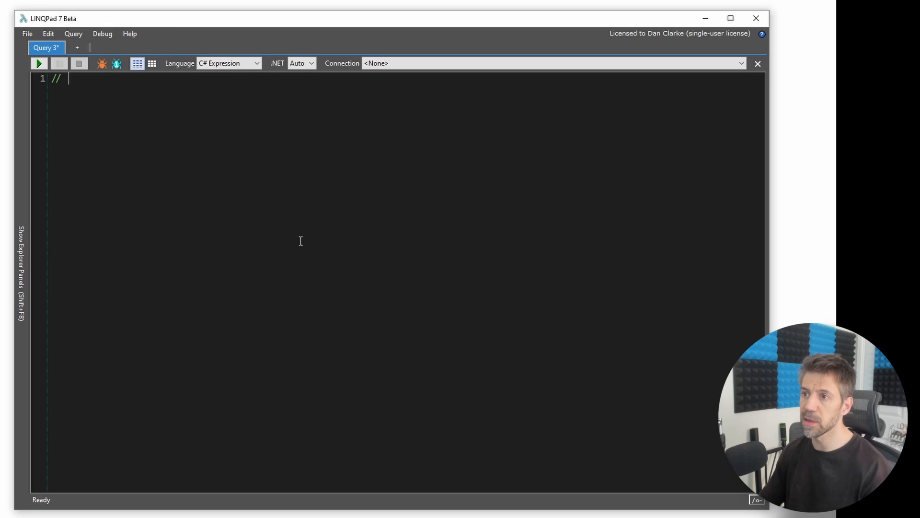
pyautogui.write('So')
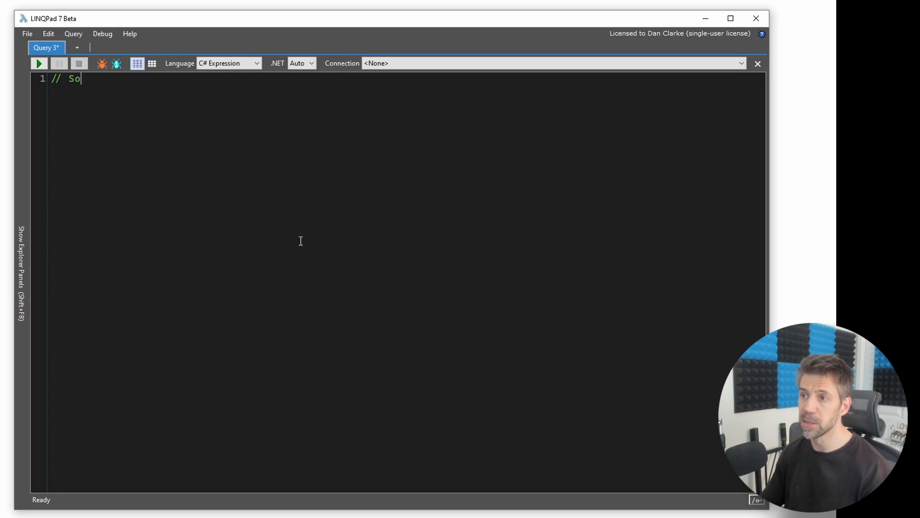
pyautogui.write('lve fizz buzz')
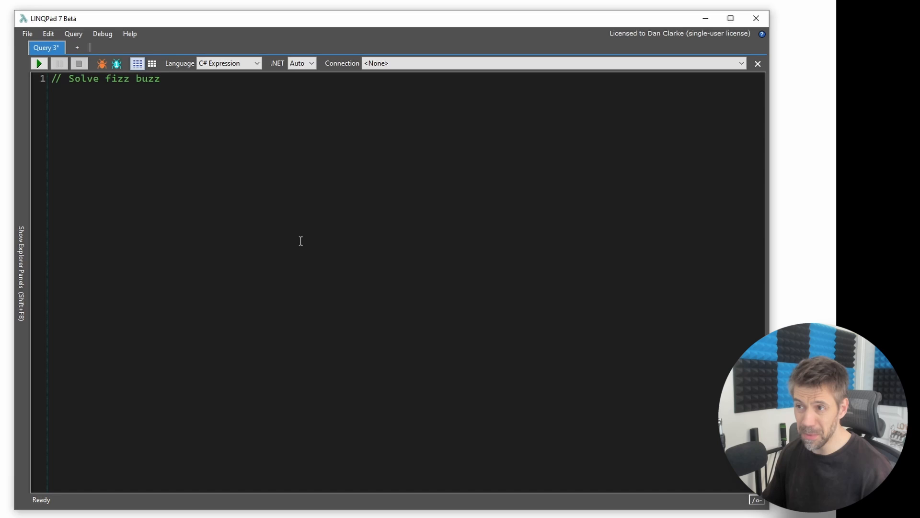
pyautogui.press('Return')
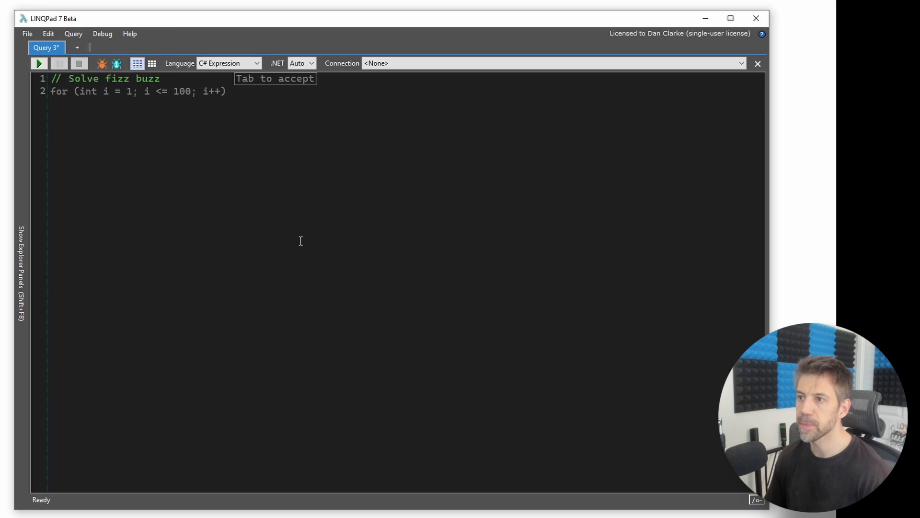
pyautogui.write('{')
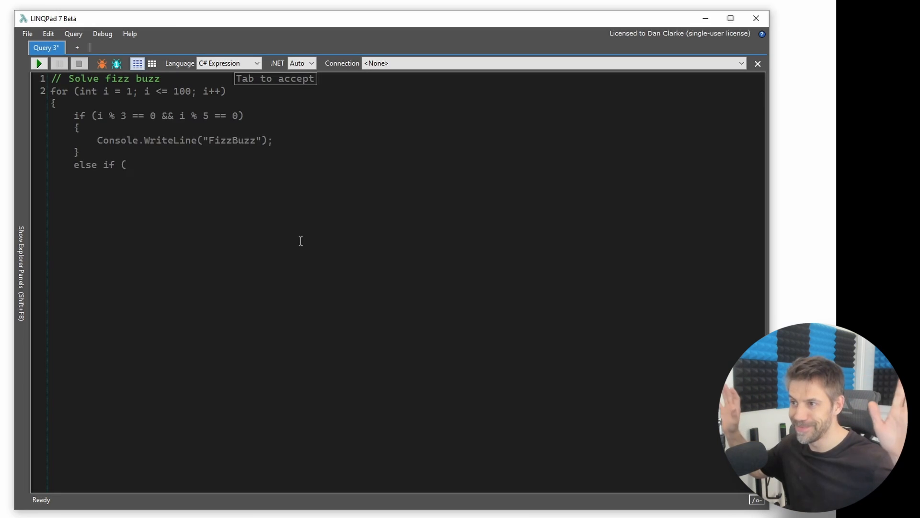
pyautogui.write('i % 3 == 0)')
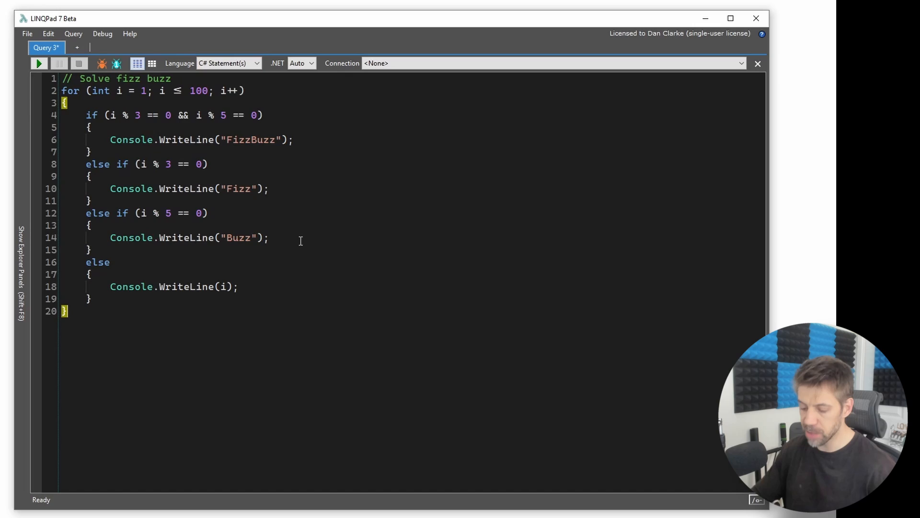
# - Run the FizzBuzz query, review its Fizz/Buzz output, and select all the code
pyautogui.click(38, 63)
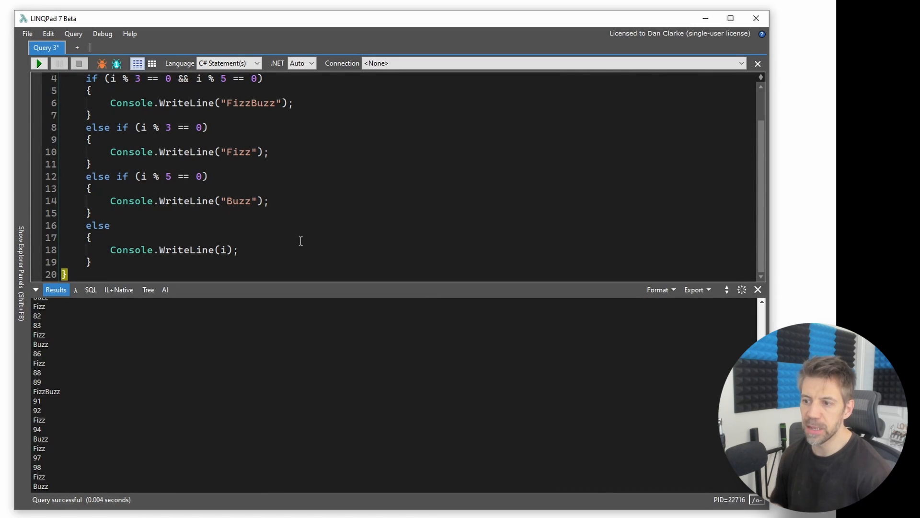
pyautogui.scroll(3)
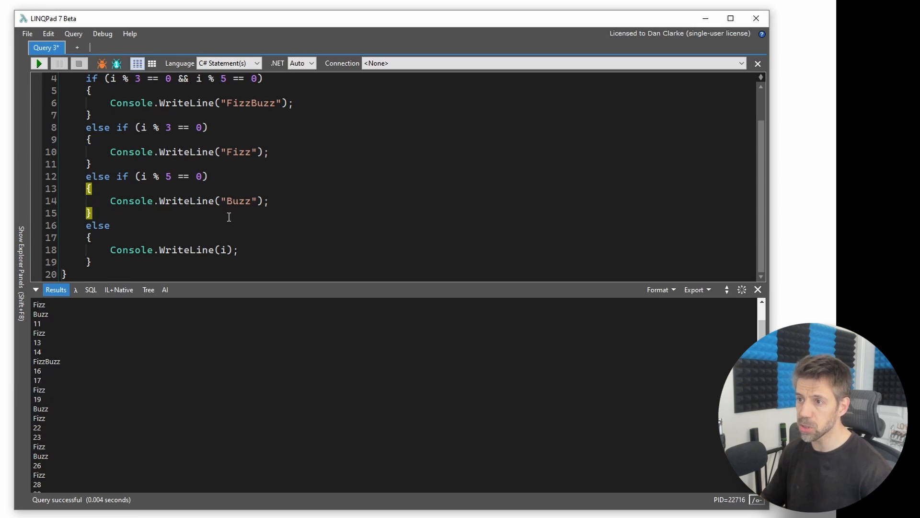
pyautogui.press('ctrl+a')
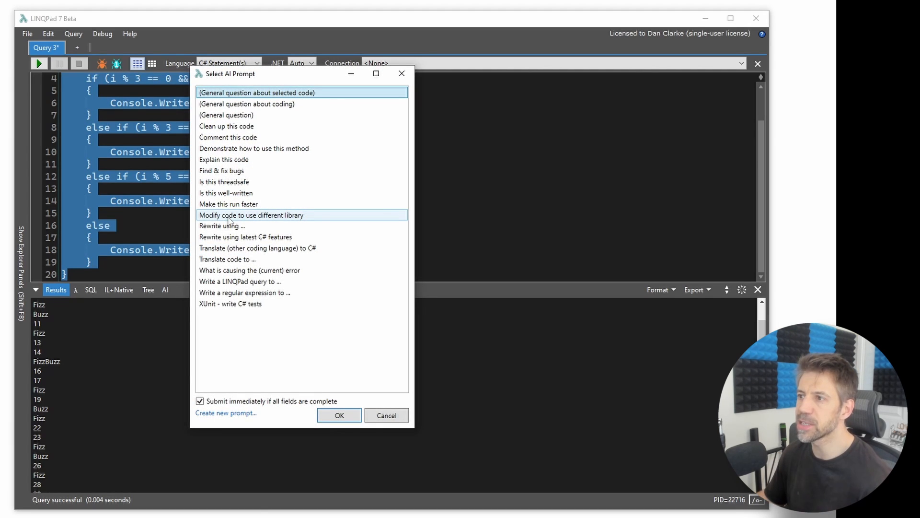
pyautogui.moveTo(299, 137)
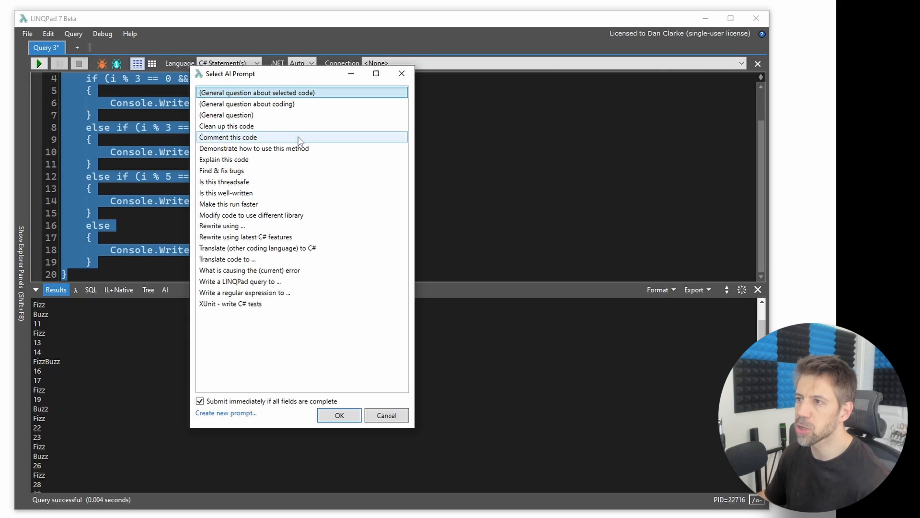
pyautogui.moveTo(314, 148)
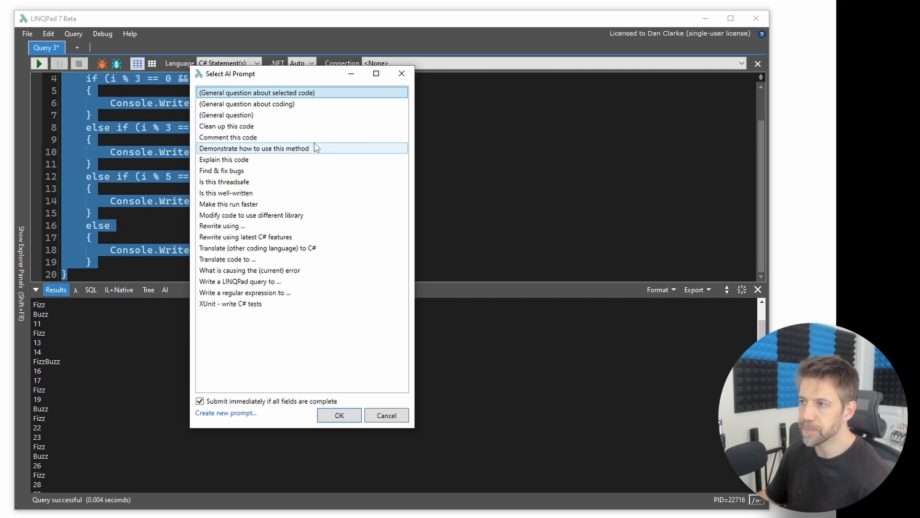
pyautogui.moveTo(306, 159)
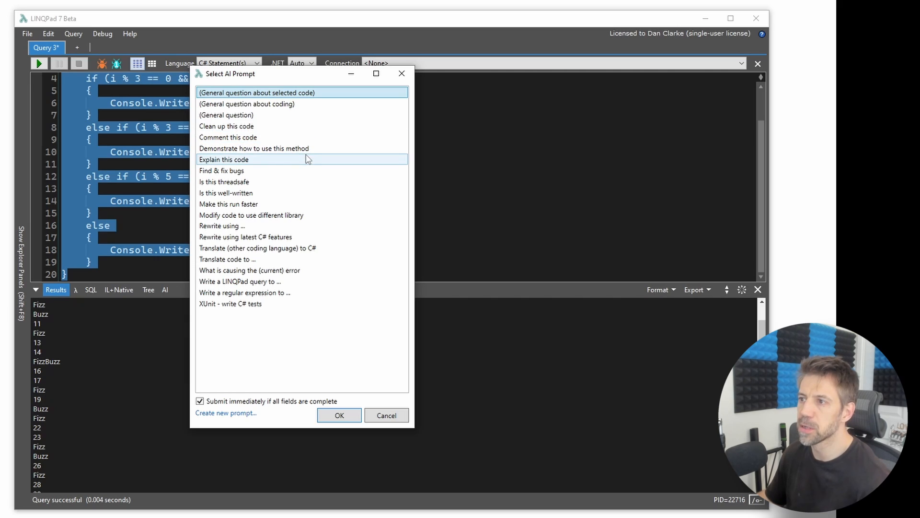
pyautogui.moveTo(250, 214)
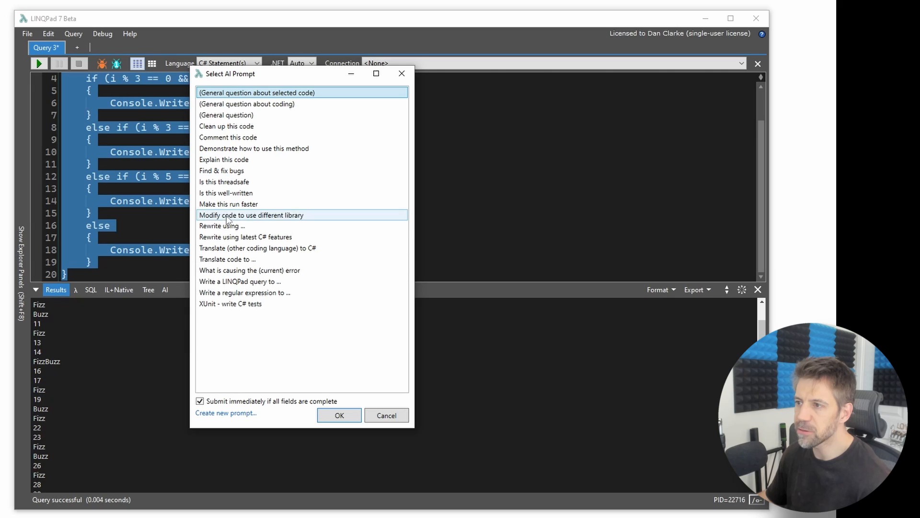
pyautogui.moveTo(339, 218)
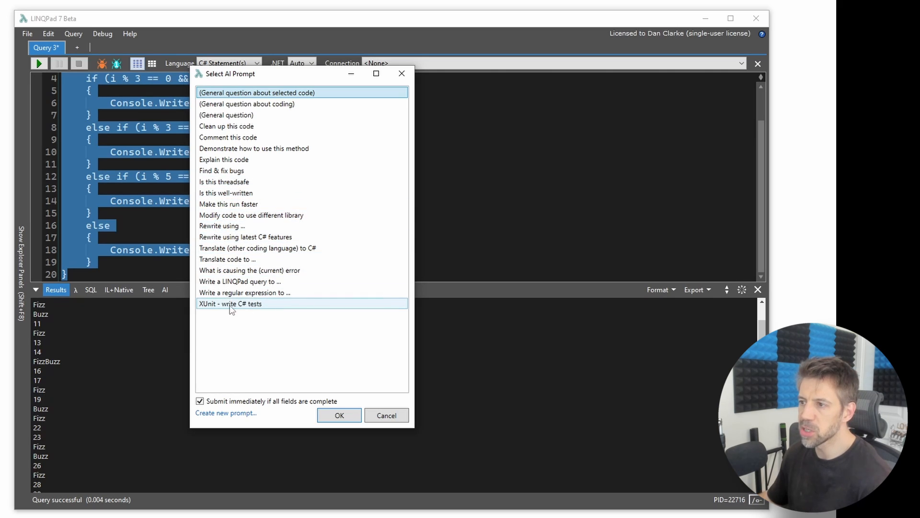
pyautogui.moveTo(280, 309)
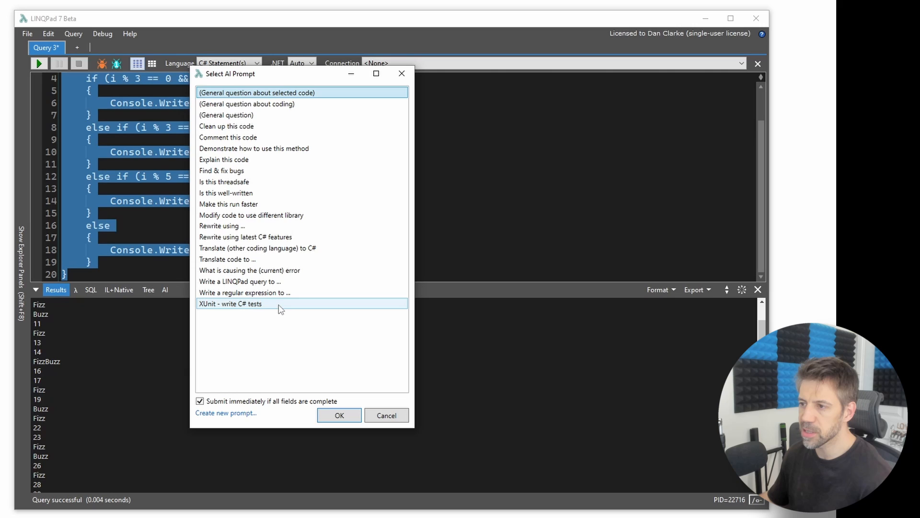
# - Submit the FizzBuzz code with the 'XUnit - write C# tests' AI prompt
pyautogui.click(230, 303)
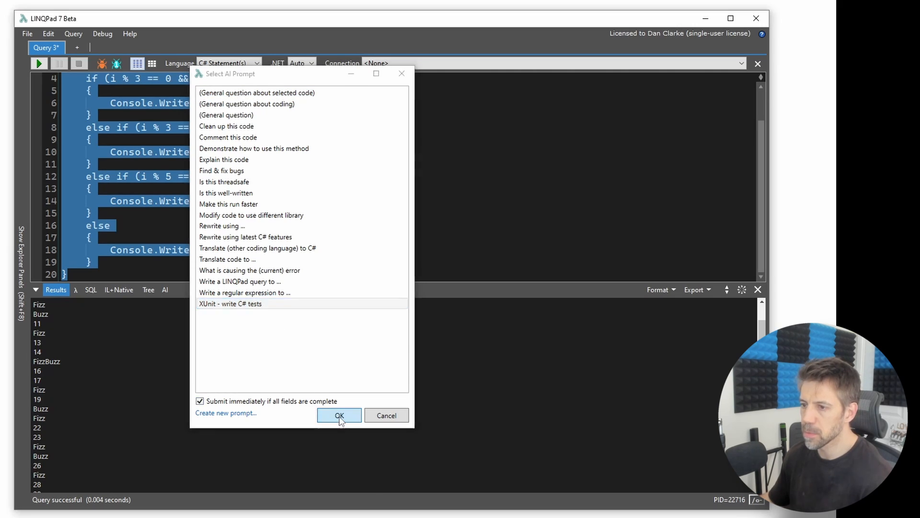
pyautogui.click(339, 415)
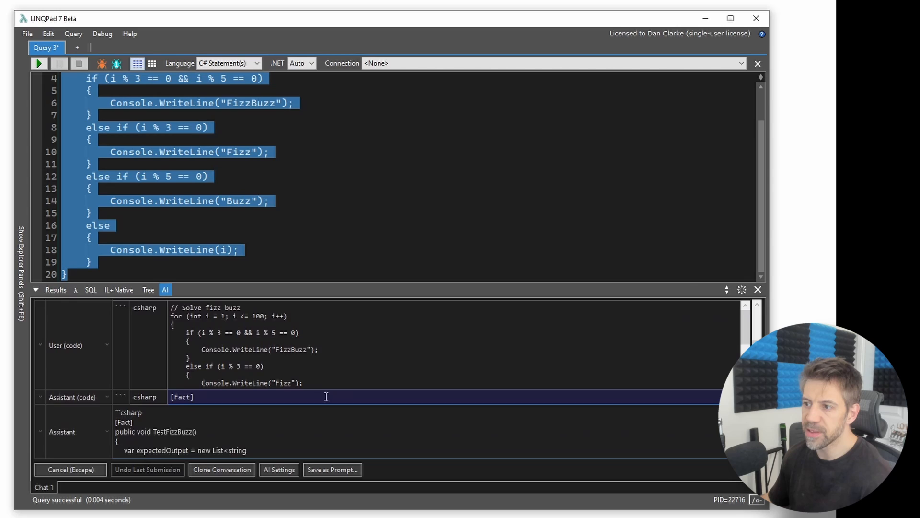
# - Scroll through the AI reply as it streams the TestFizzBuzz method ending in Assert.Equal
pyautogui.scroll(-3)
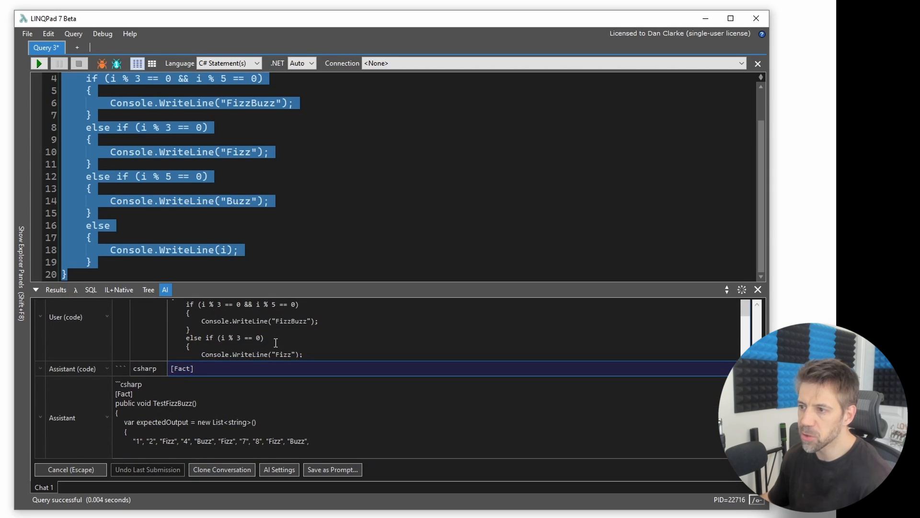
pyautogui.scroll(-3)
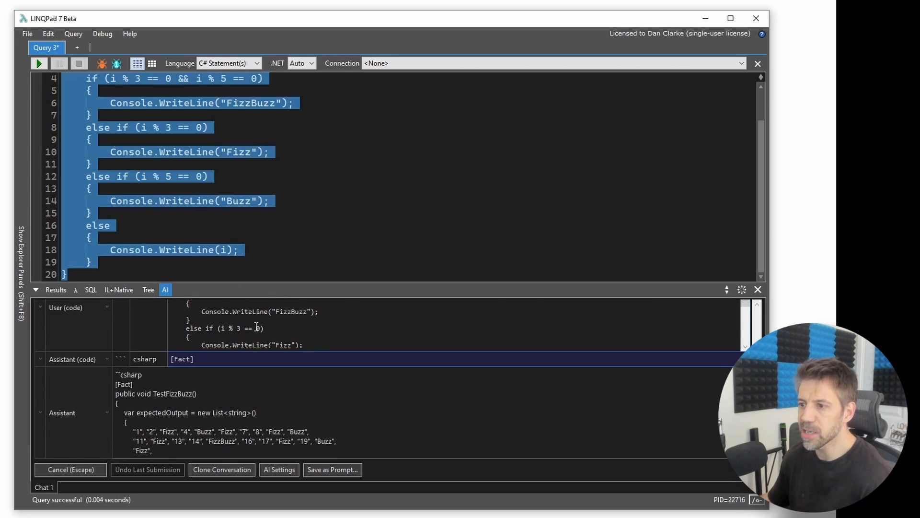
pyautogui.scroll(-3)
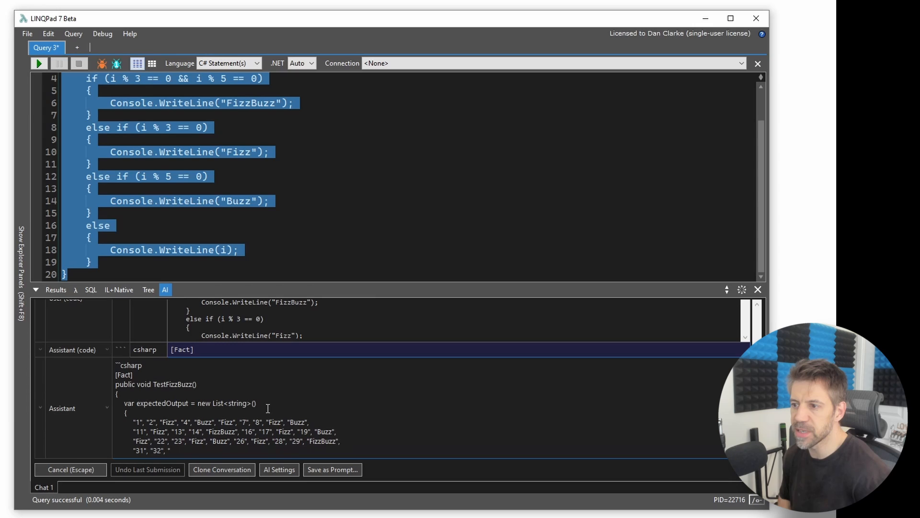
pyautogui.scroll(-3)
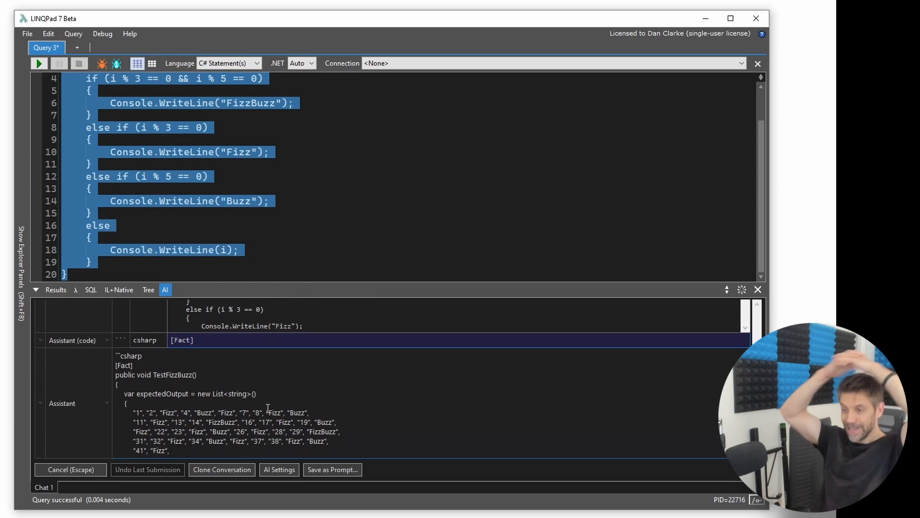
pyautogui.scroll(-3)
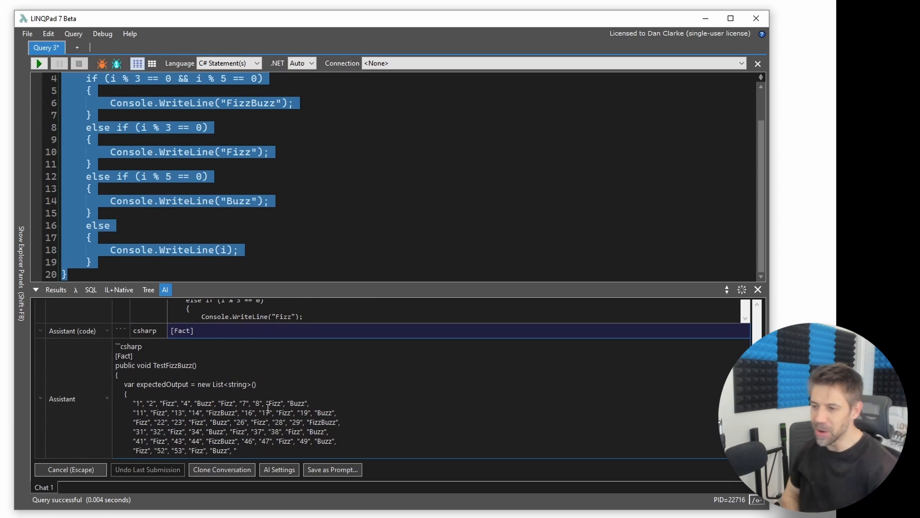
pyautogui.scroll(-3)
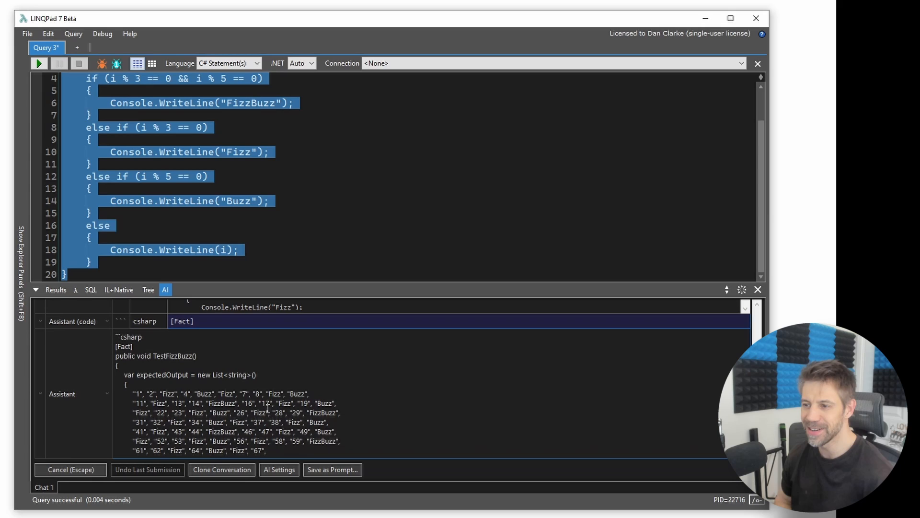
pyautogui.scroll(-3)
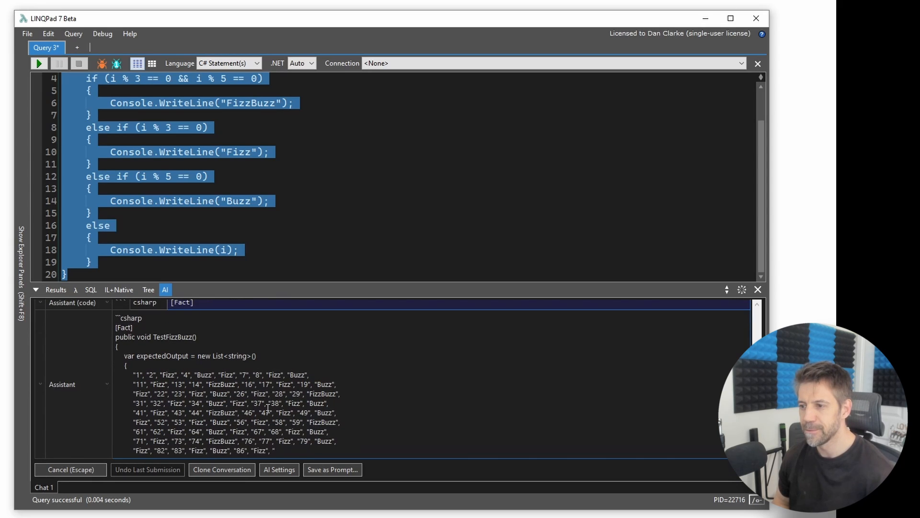
pyautogui.scroll(-3)
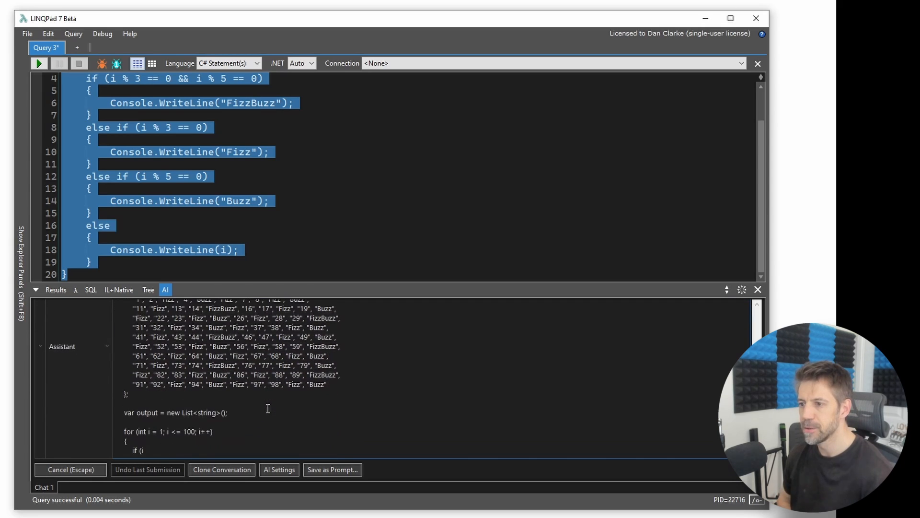
pyautogui.scroll(-3)
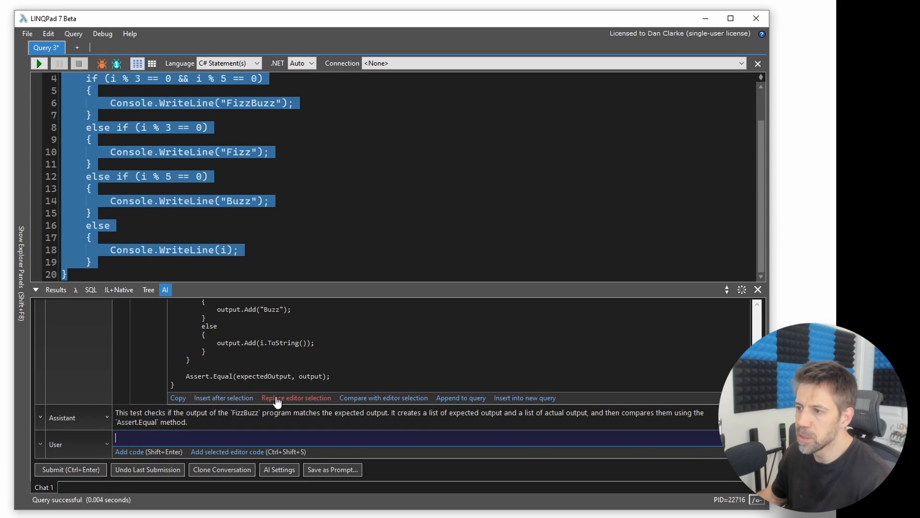
pyautogui.moveTo(463, 394)
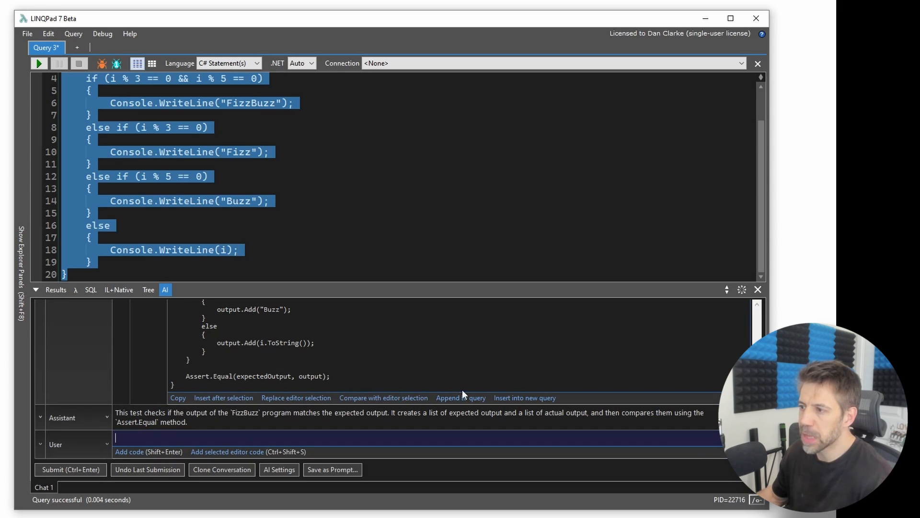
pyautogui.moveTo(369, 363)
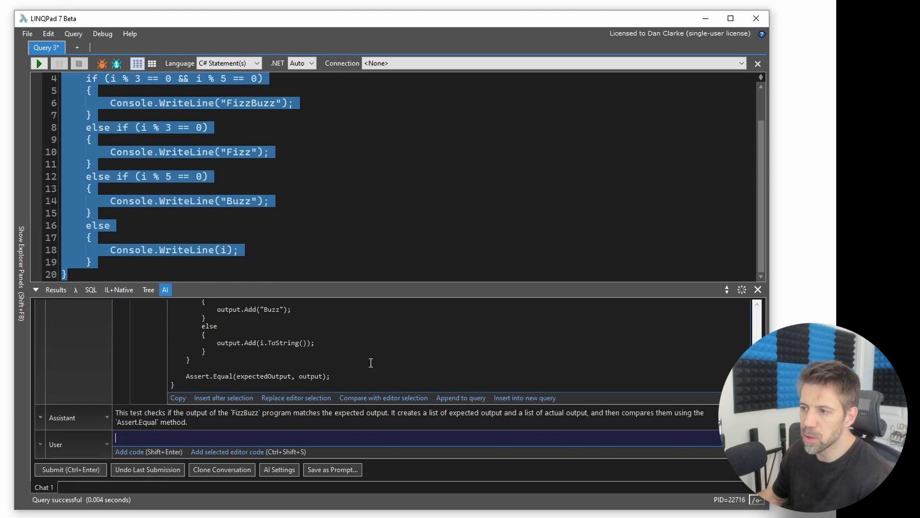
pyautogui.moveTo(463, 396)
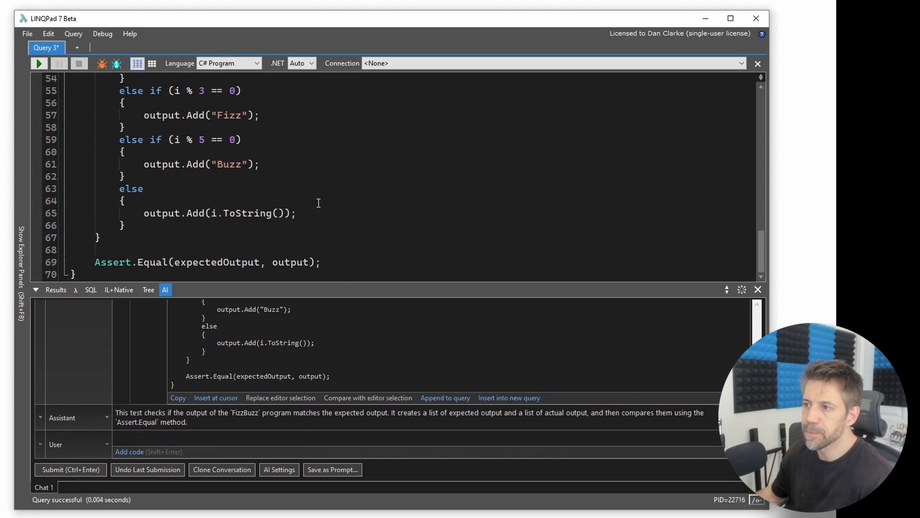
pyautogui.scroll(3)
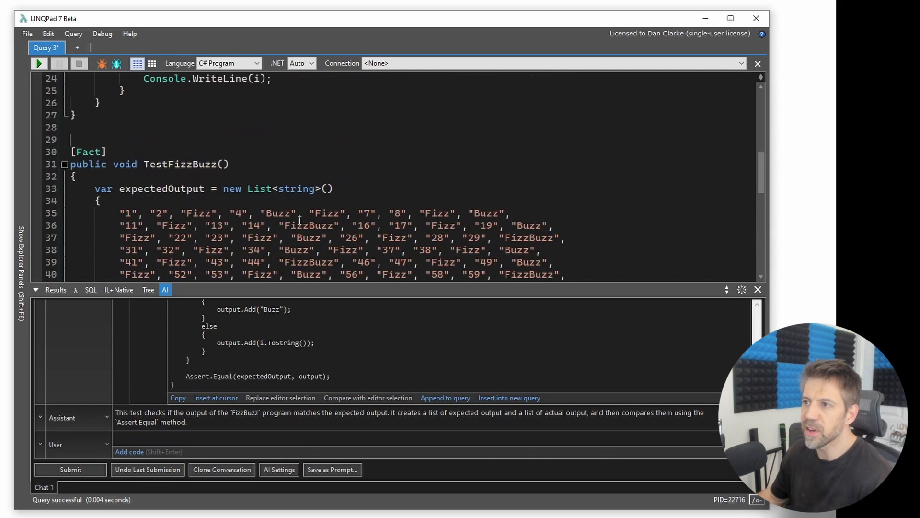
pyautogui.scroll(3)
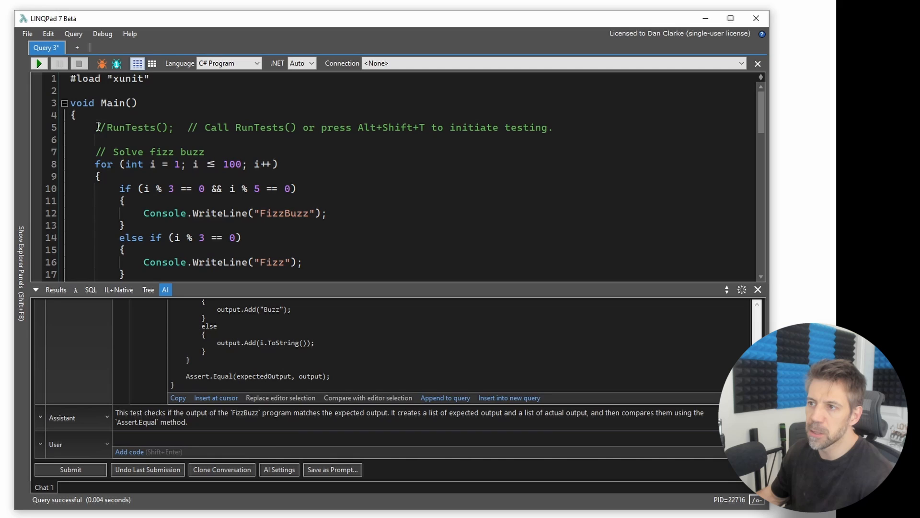
pyautogui.doubleClick(132, 127)
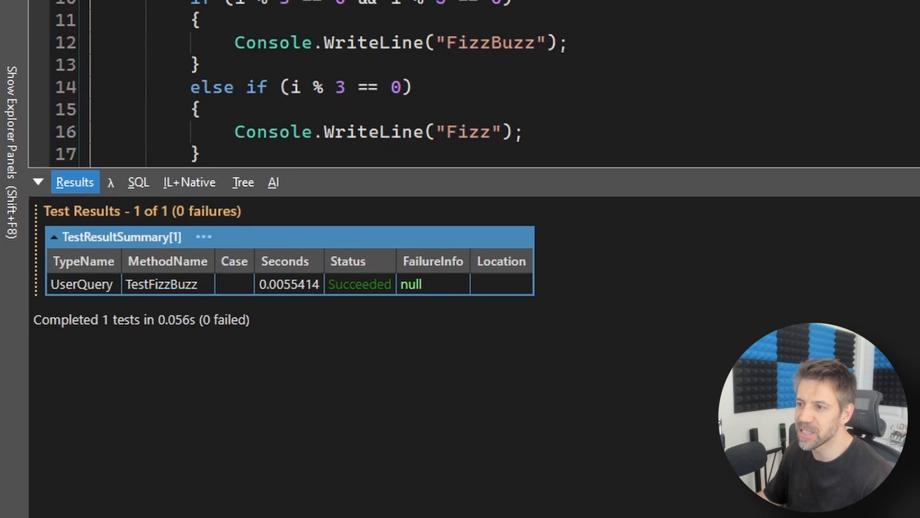
# - Scroll down the Results tab to review TestFizzBuzz's passing result and expected output list
pyautogui.scroll(-3)
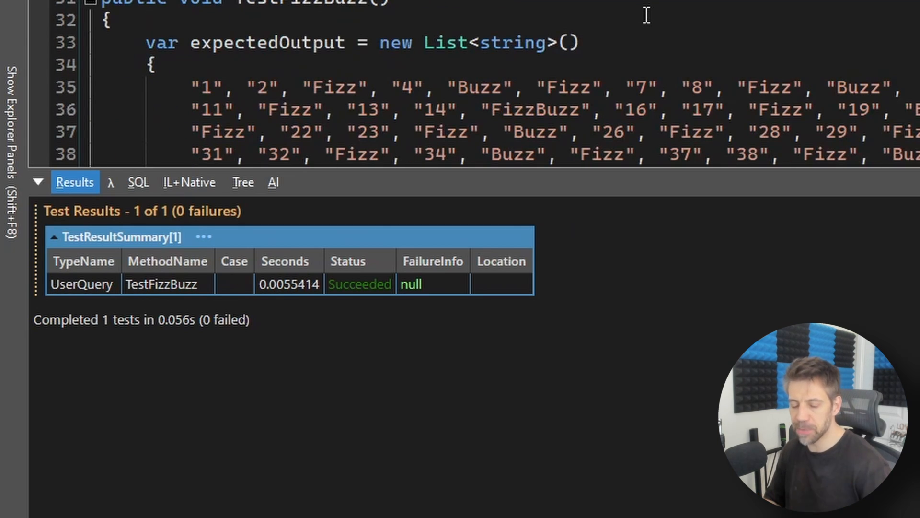